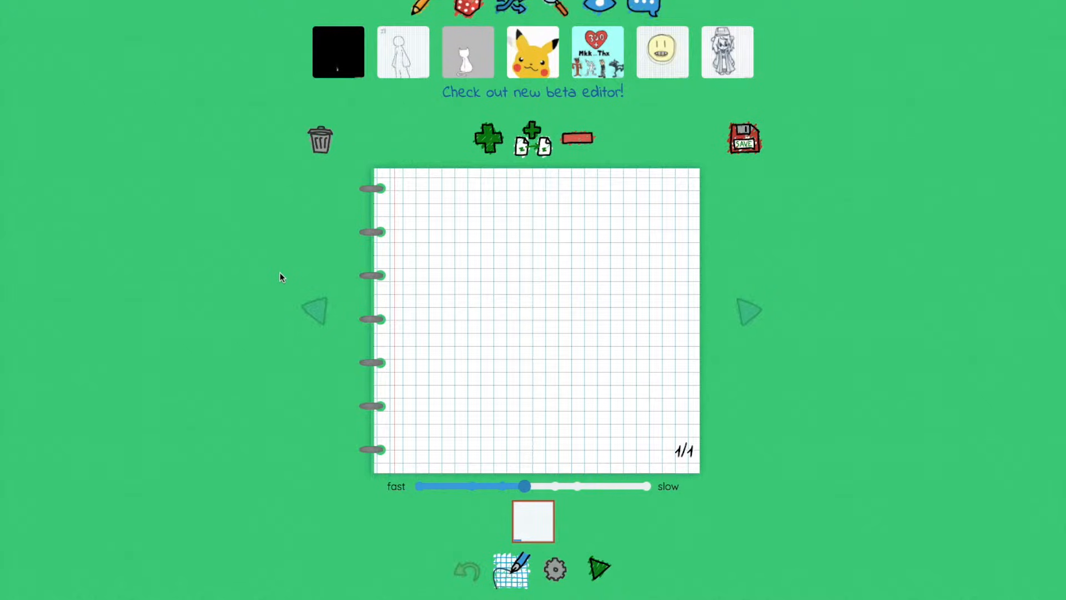
pyautogui.moveTo(270, 173)
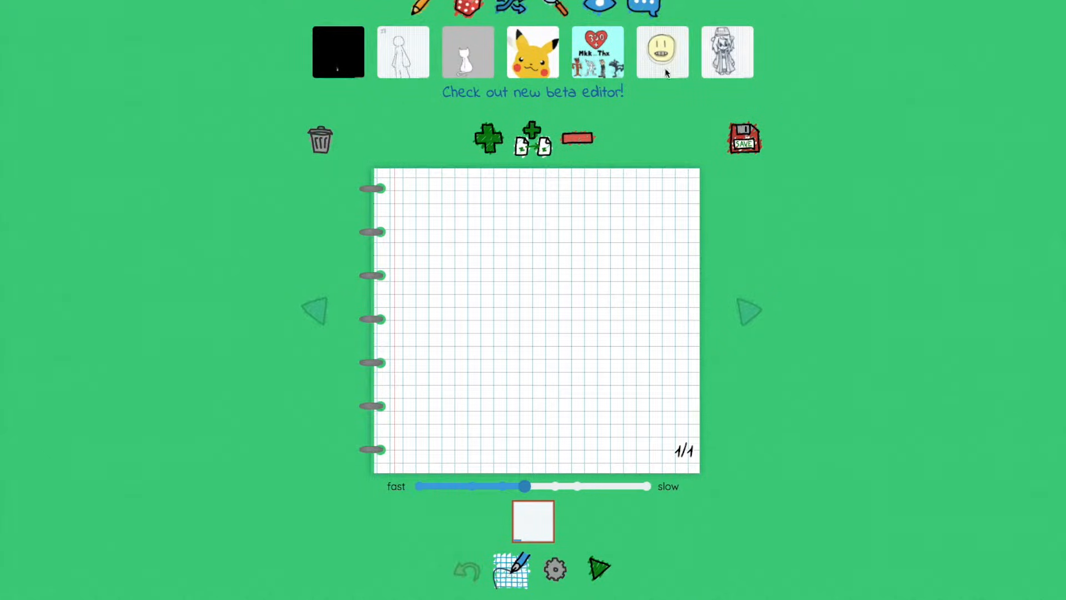
pyautogui.moveTo(931, 206)
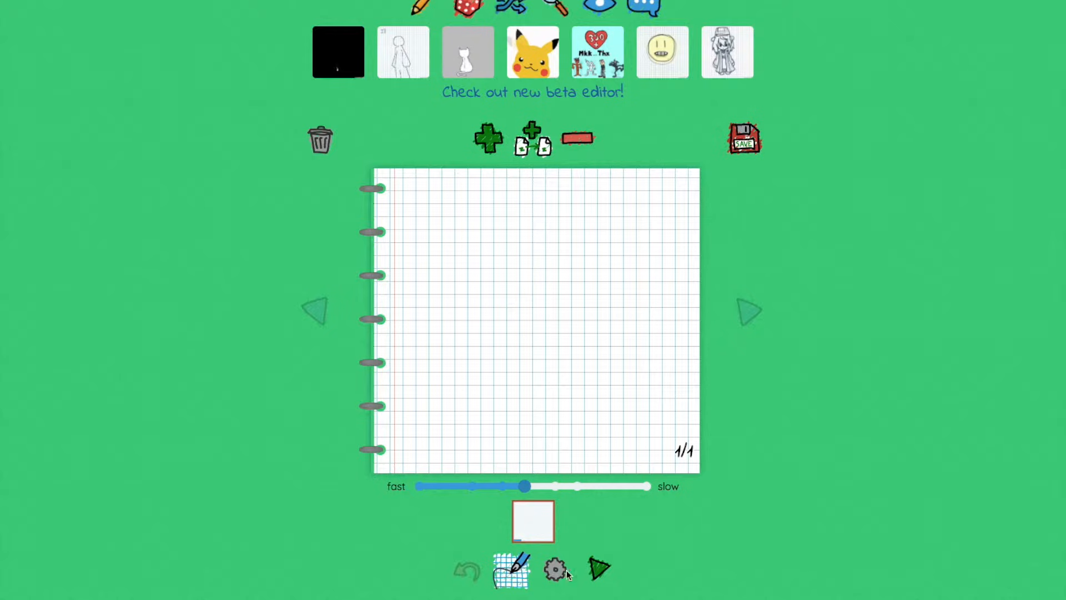
# Step: Draw a short line on page one and add a second page to the flipbook
pyautogui.click(511, 571)
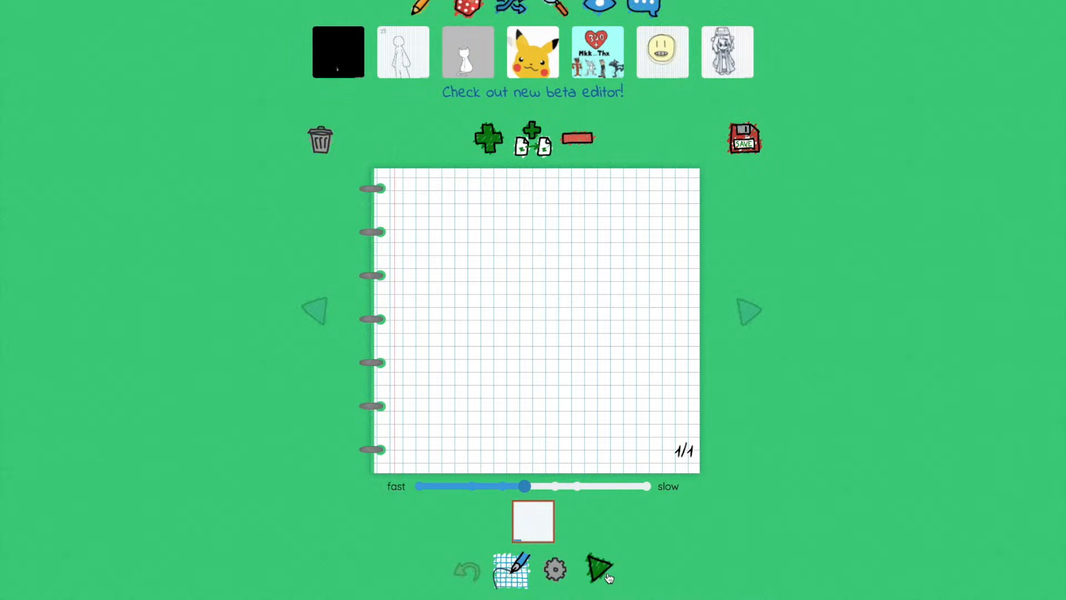
pyautogui.moveTo(727, 52)
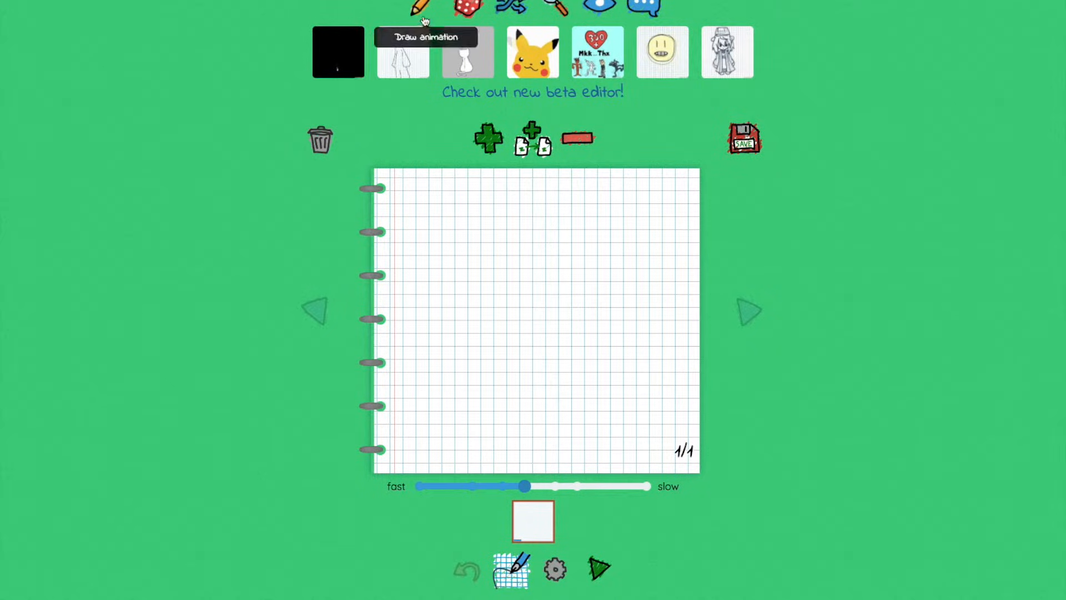
pyautogui.moveTo(600, 6)
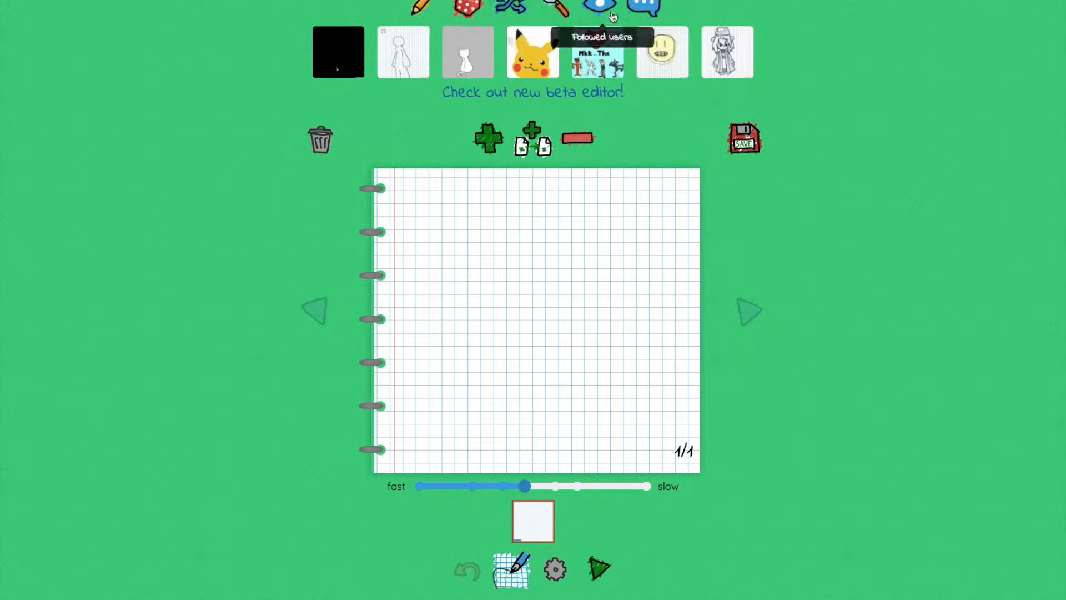
pyautogui.moveTo(760, 267)
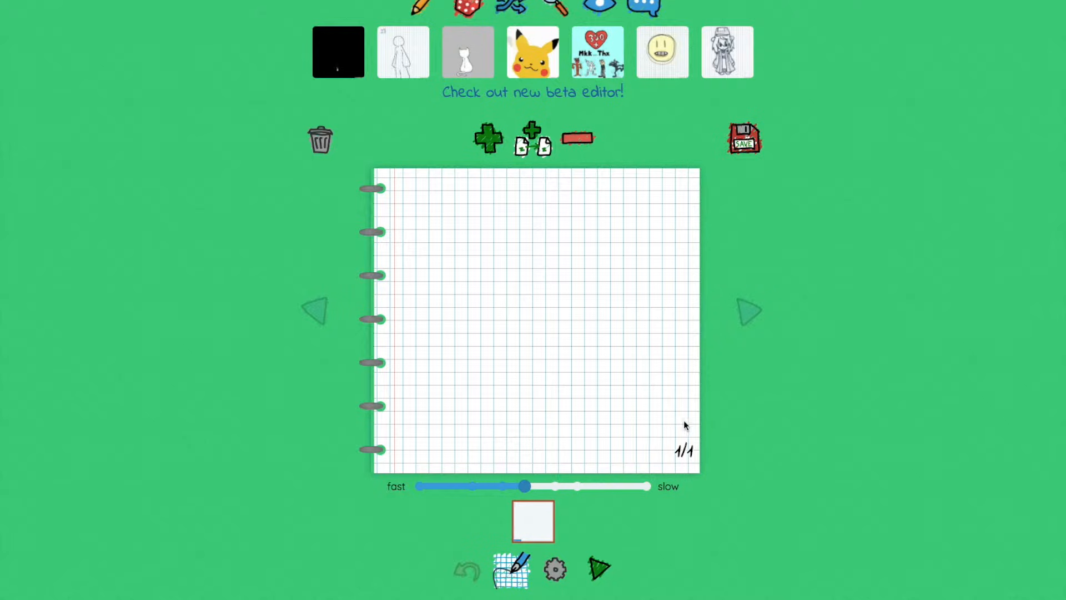
pyautogui.moveTo(692, 454)
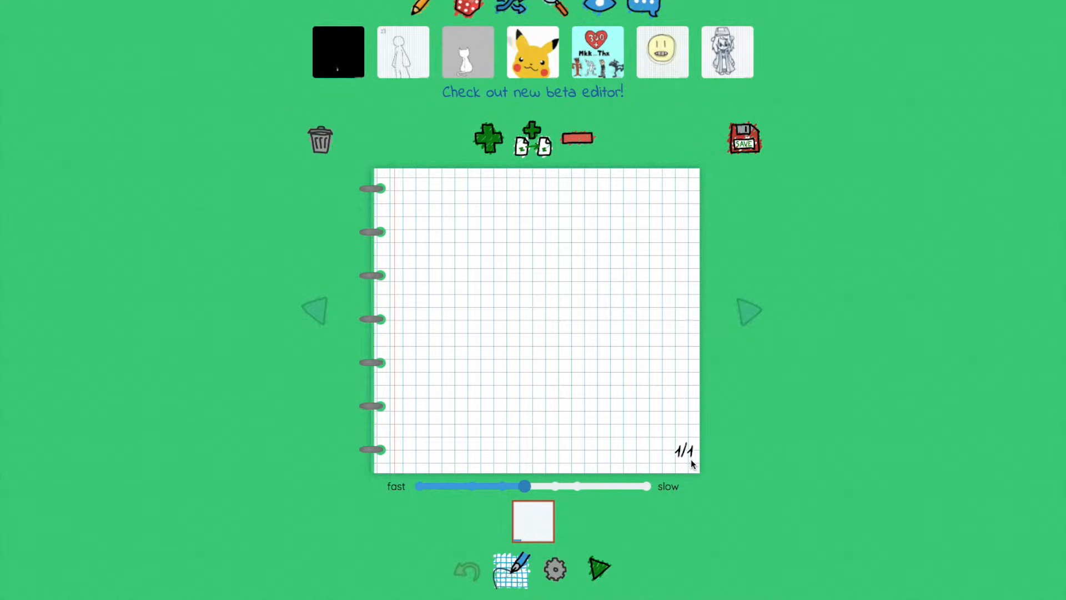
pyautogui.moveTo(683, 439)
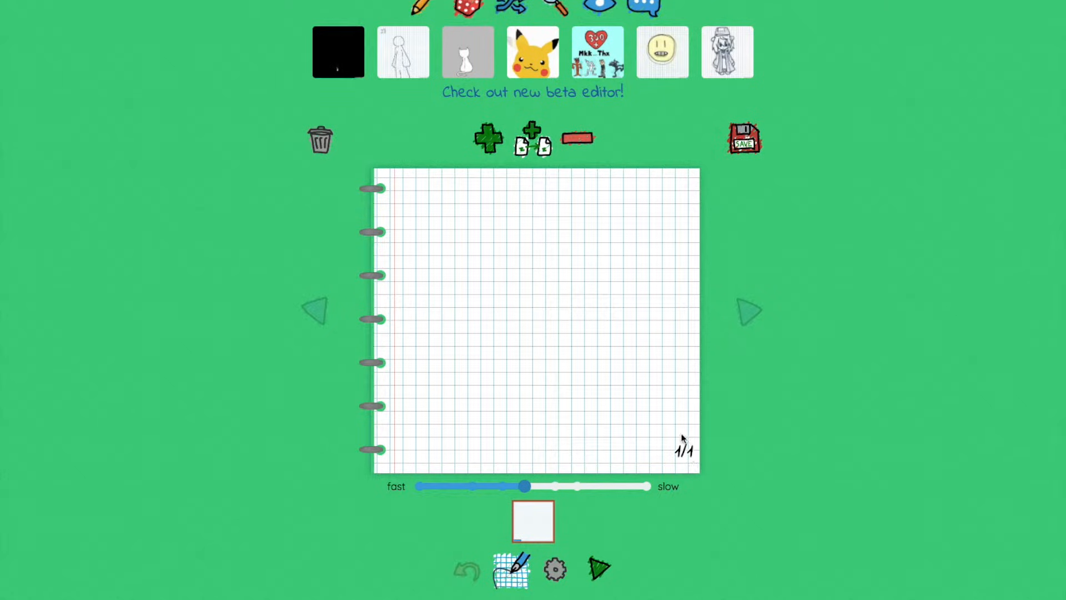
pyautogui.moveTo(699, 415)
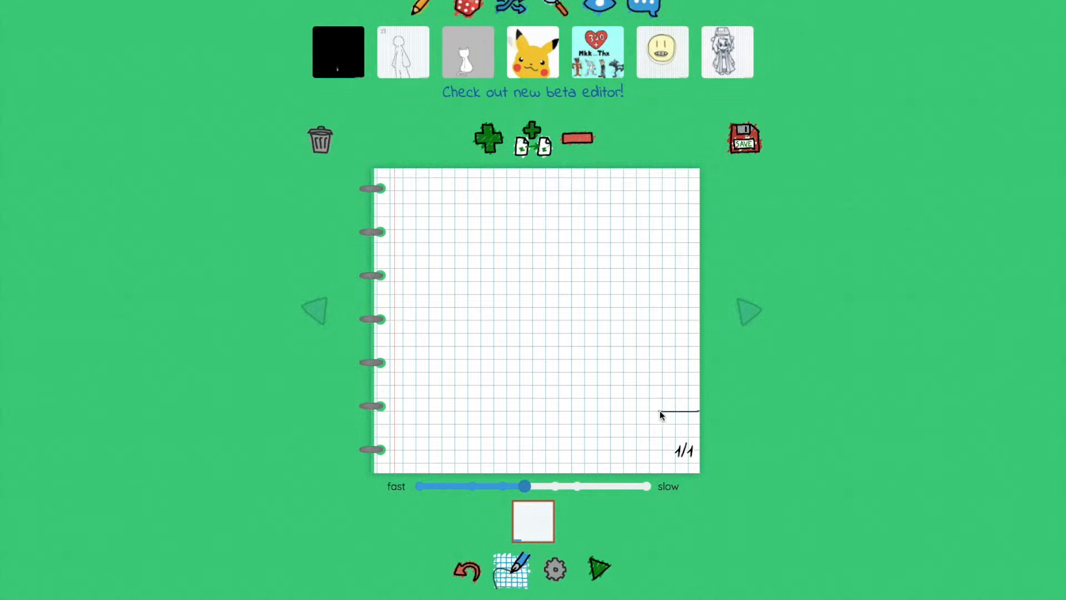
pyautogui.moveTo(517, 214)
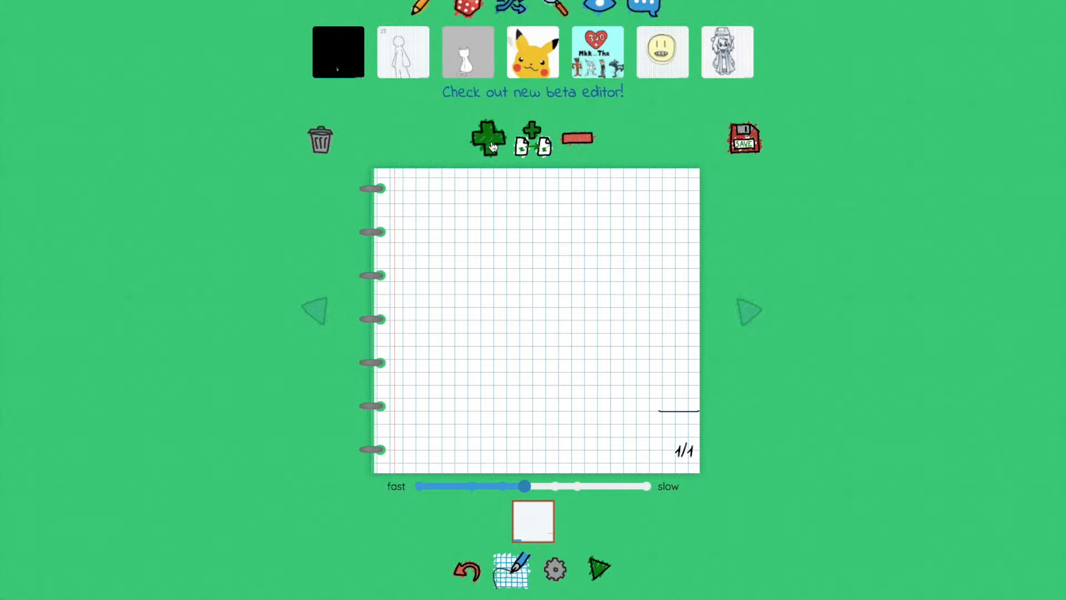
pyautogui.click(487, 136)
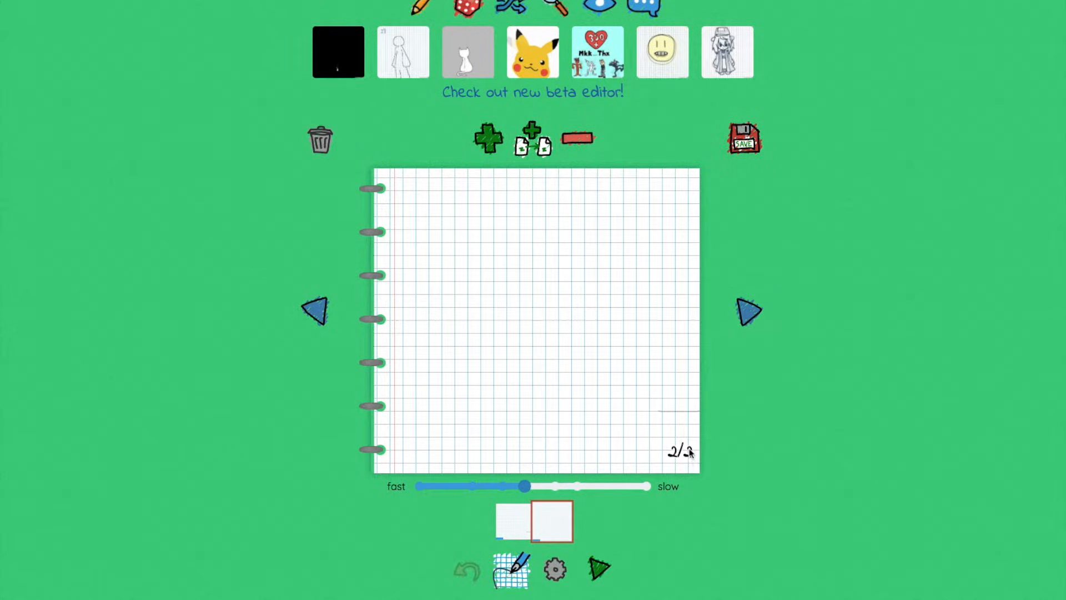
pyautogui.moveTo(673, 416)
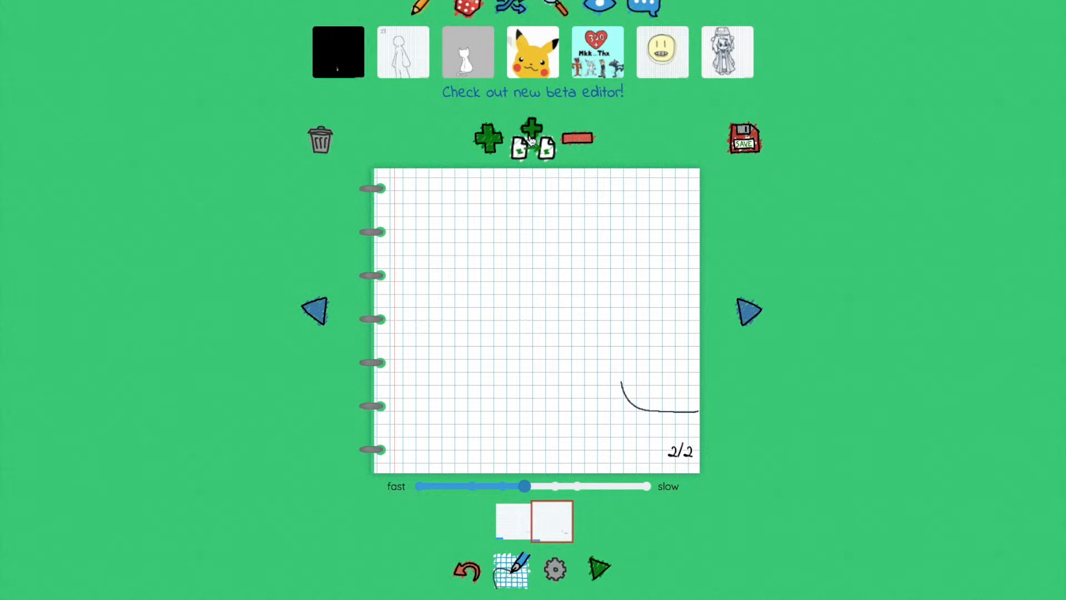
# Step: Add pages three through seven, copying and extending the line into a spiral
pyautogui.click(532, 138)
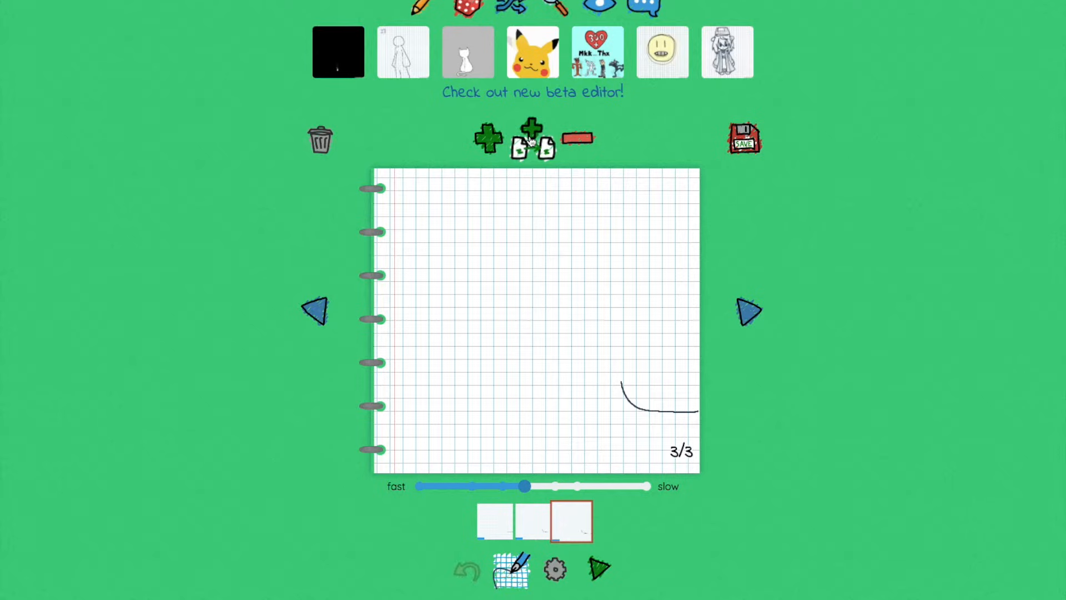
pyautogui.moveTo(700, 450)
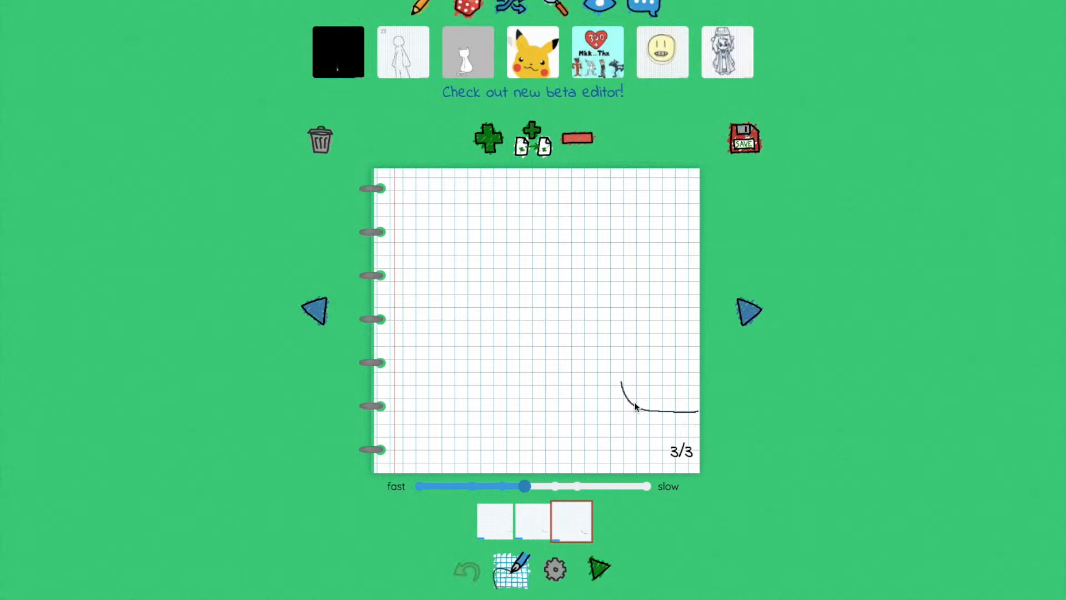
pyautogui.moveTo(622, 388)
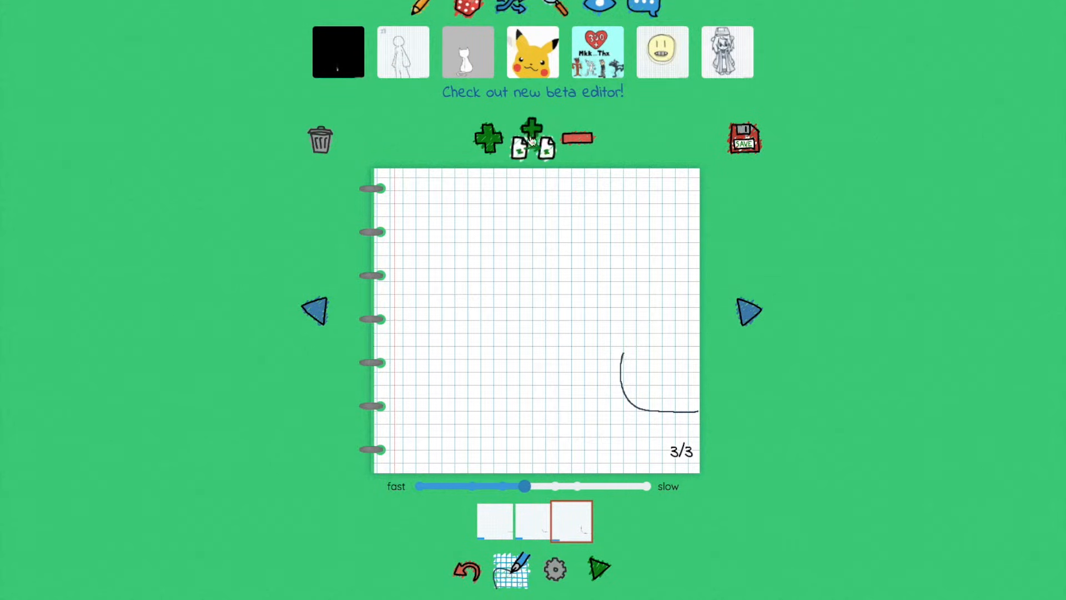
pyautogui.click(533, 137)
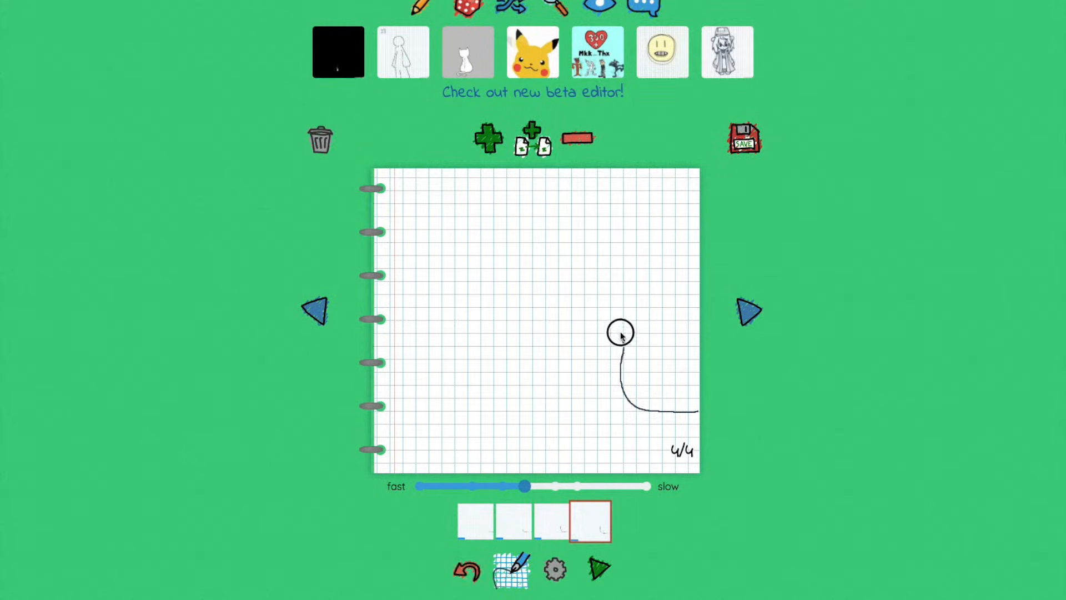
pyautogui.click(488, 137)
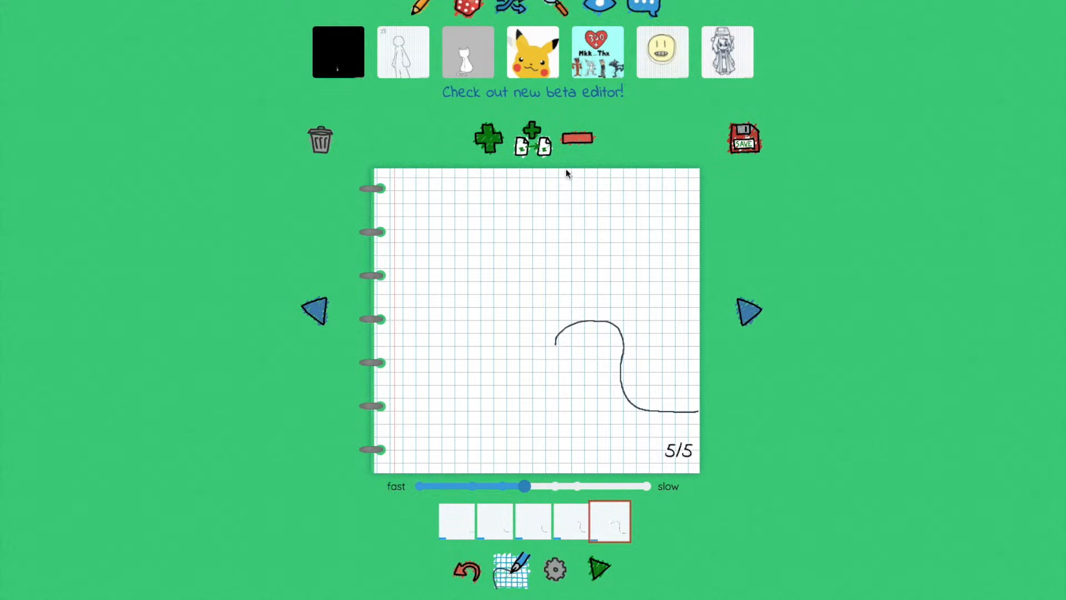
pyautogui.click(488, 137)
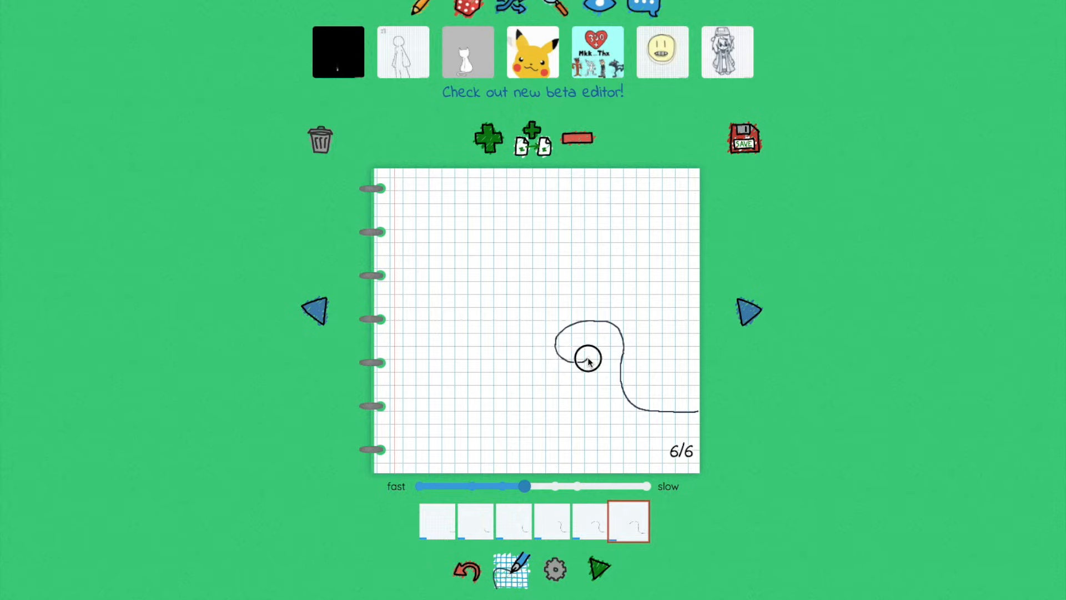
pyautogui.click(487, 137)
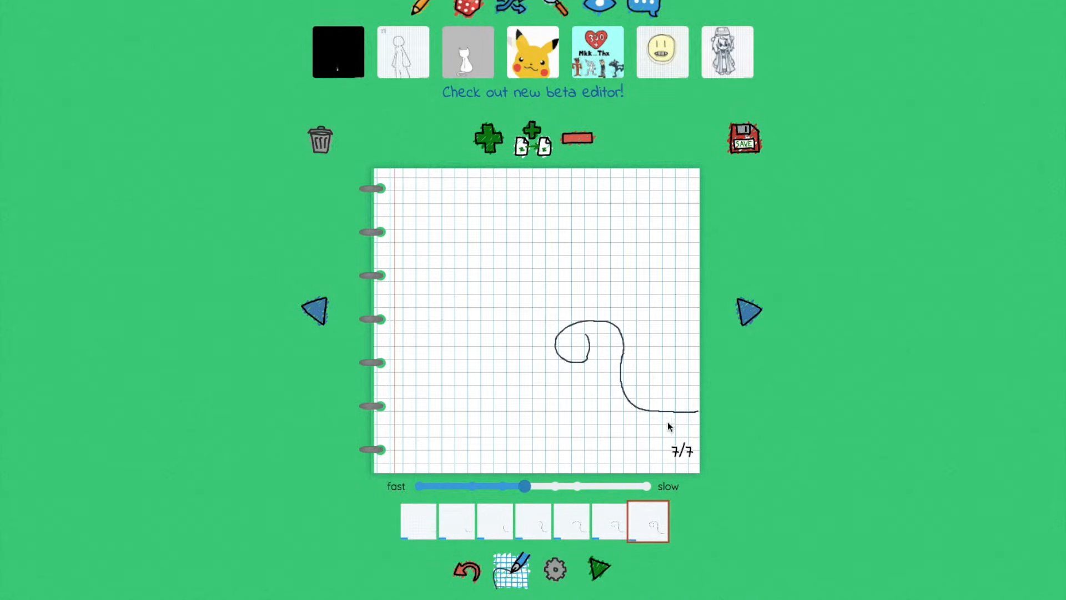
pyautogui.moveTo(676, 417)
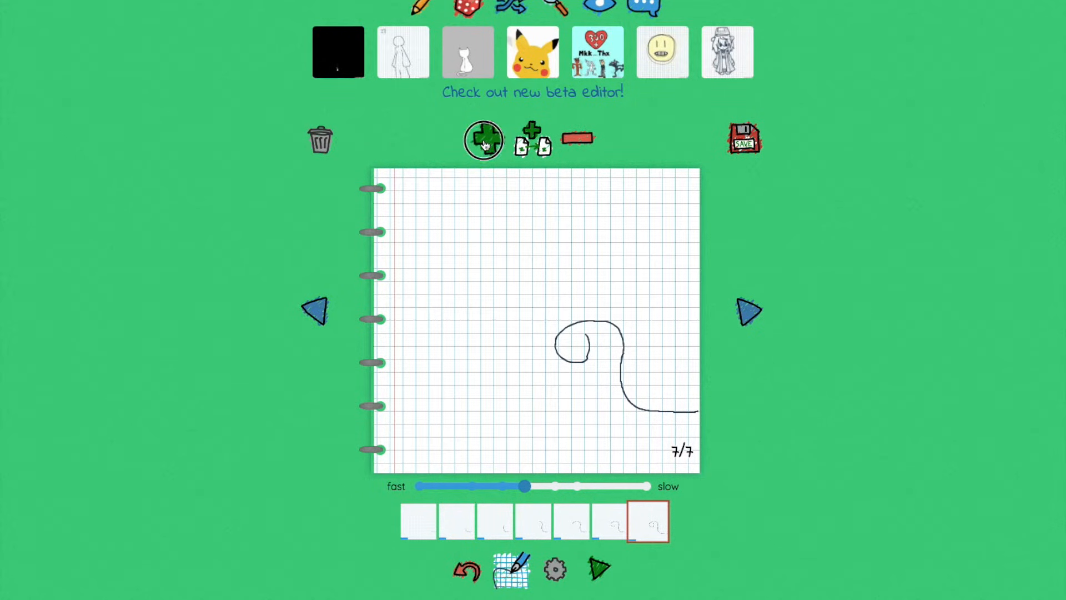
# Step: Add pages eight to ten, tightening the curl on each new page
pyautogui.click(484, 138)
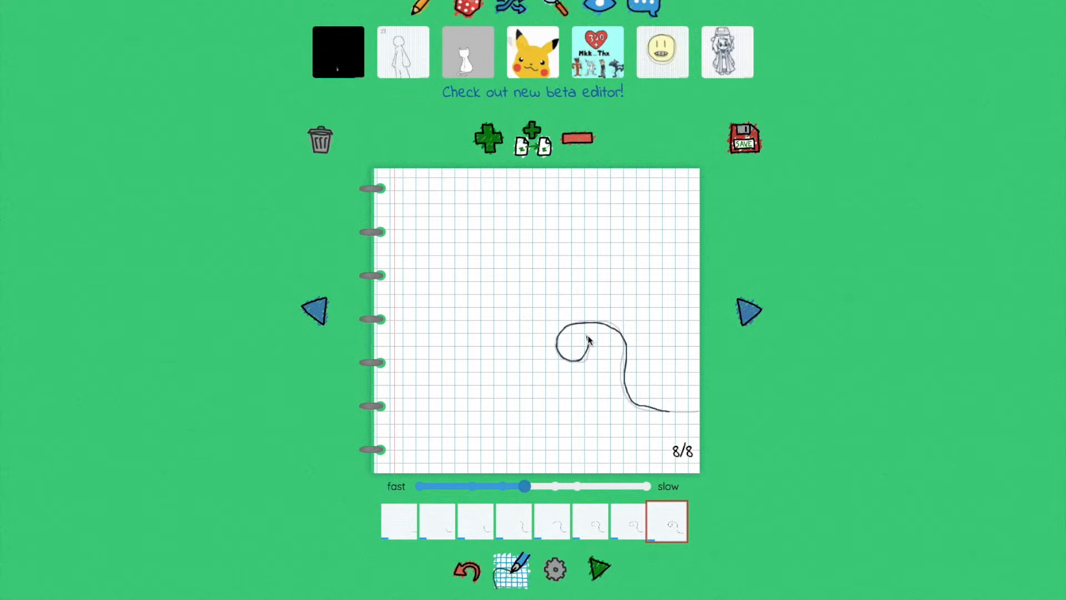
pyautogui.moveTo(532, 143)
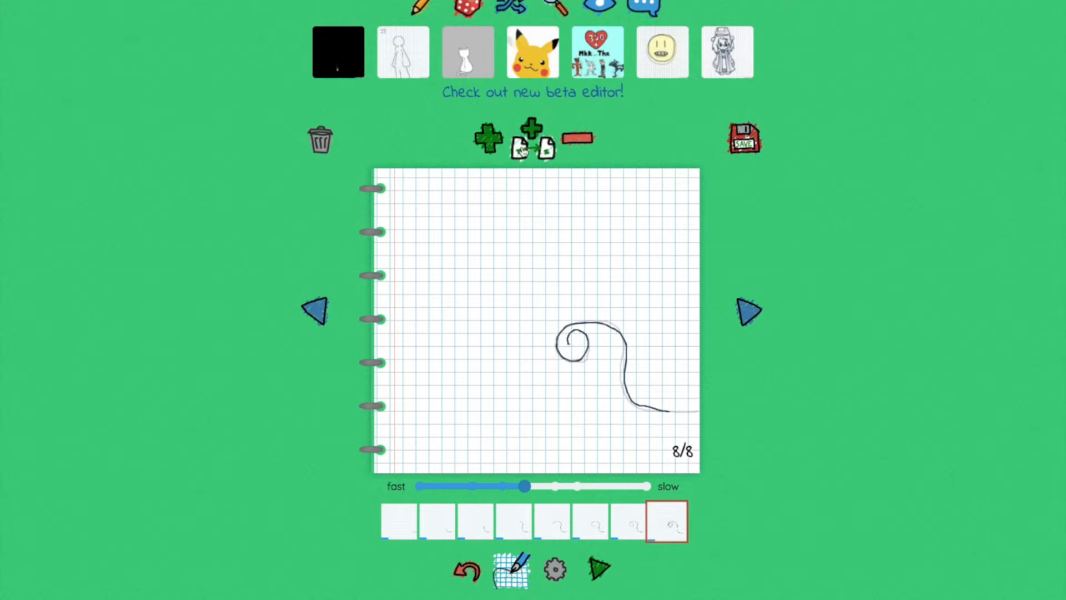
pyautogui.click(532, 138)
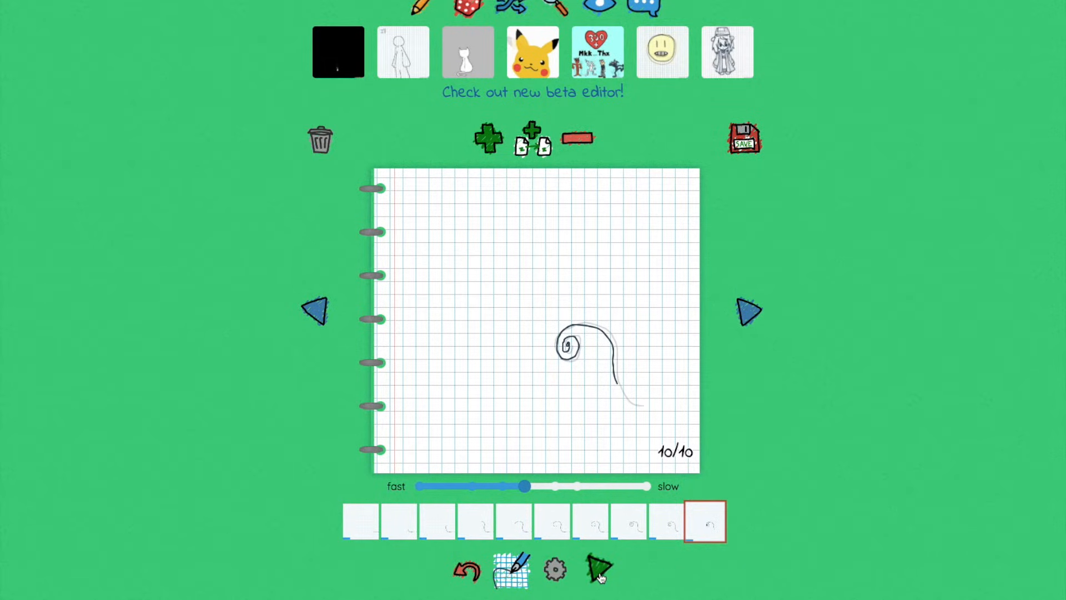
pyautogui.click(597, 569)
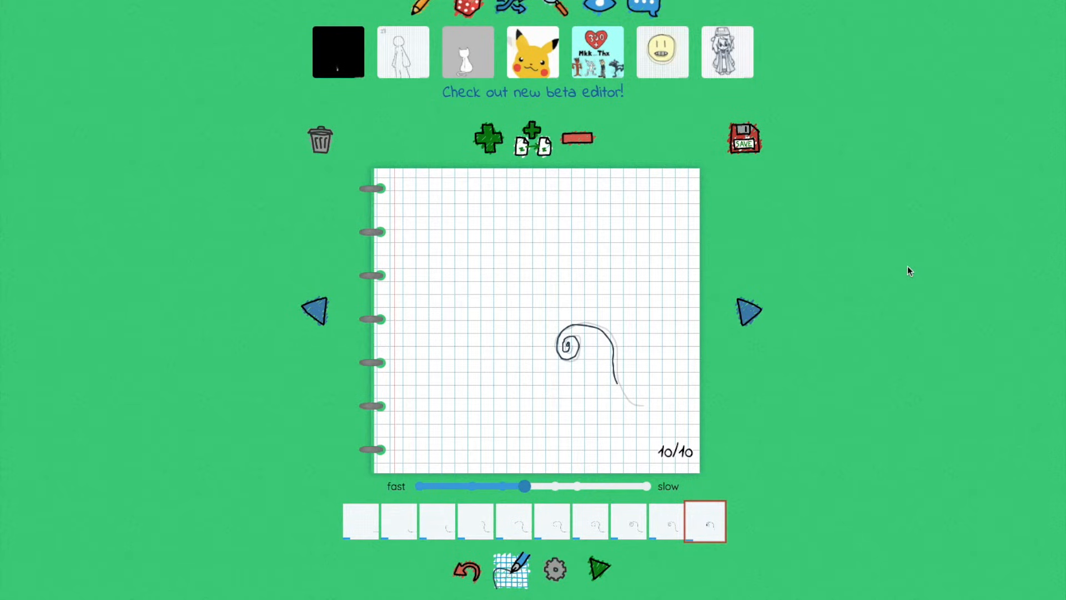
pyautogui.moveTo(862, 325)
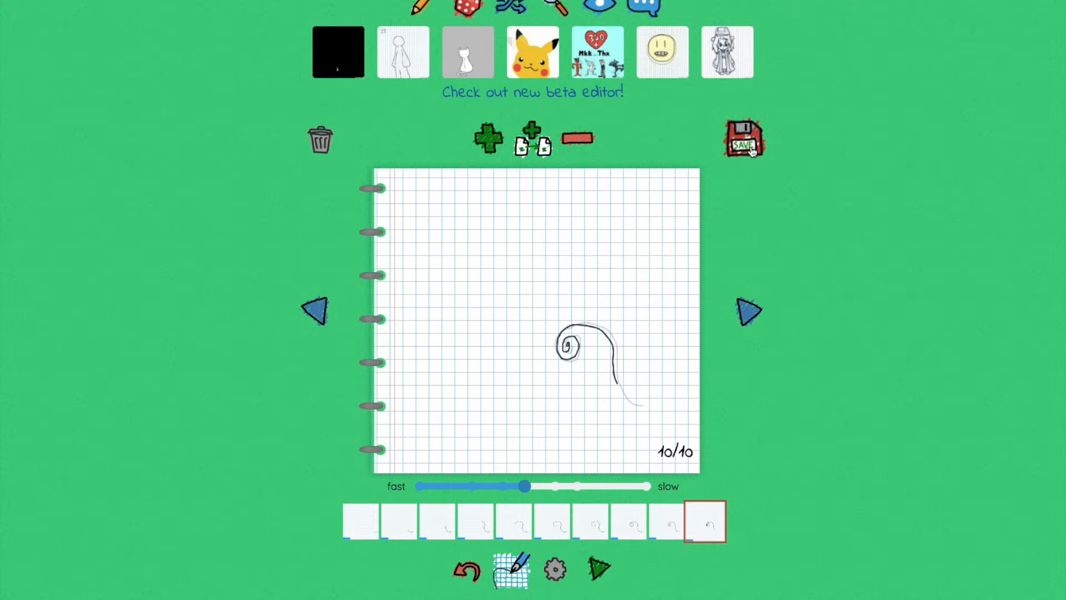
# Step: Save the ten-page flipbook and upload it as a public animation
pyautogui.click(742, 139)
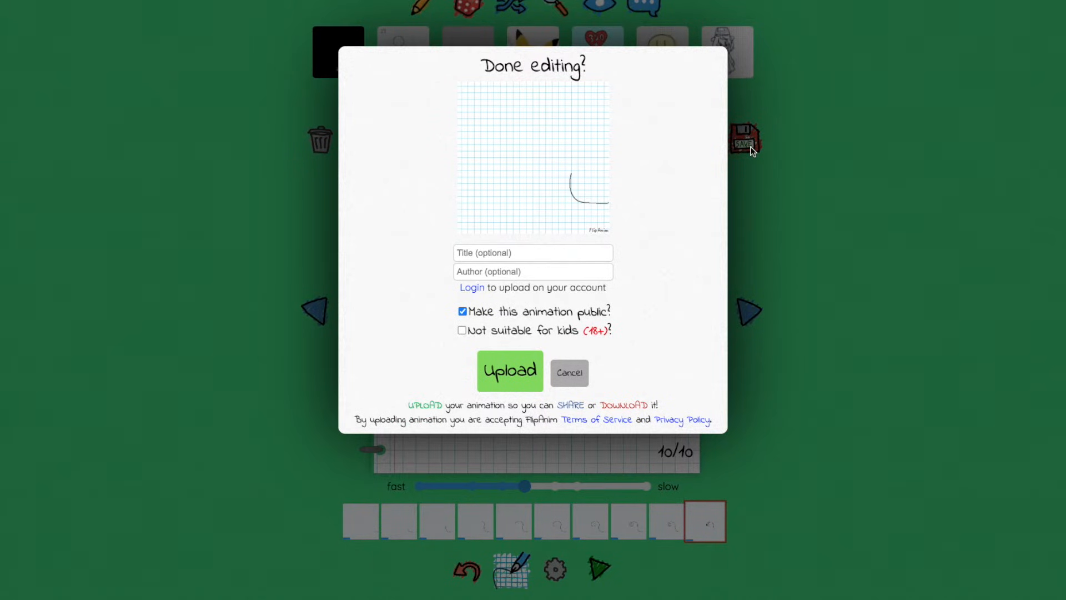
pyautogui.moveTo(458, 372)
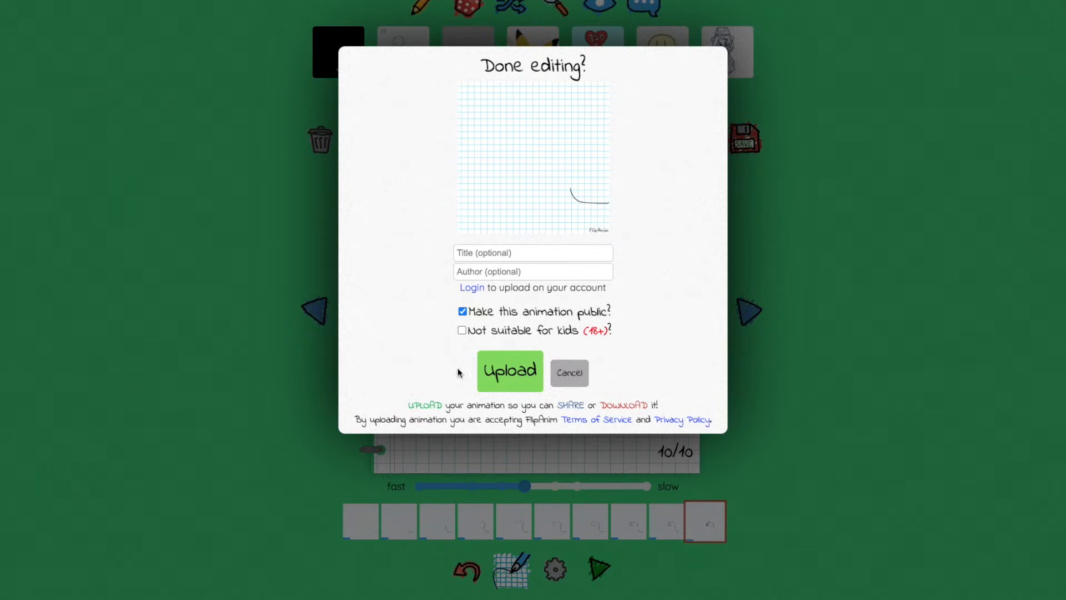
pyautogui.moveTo(593, 168)
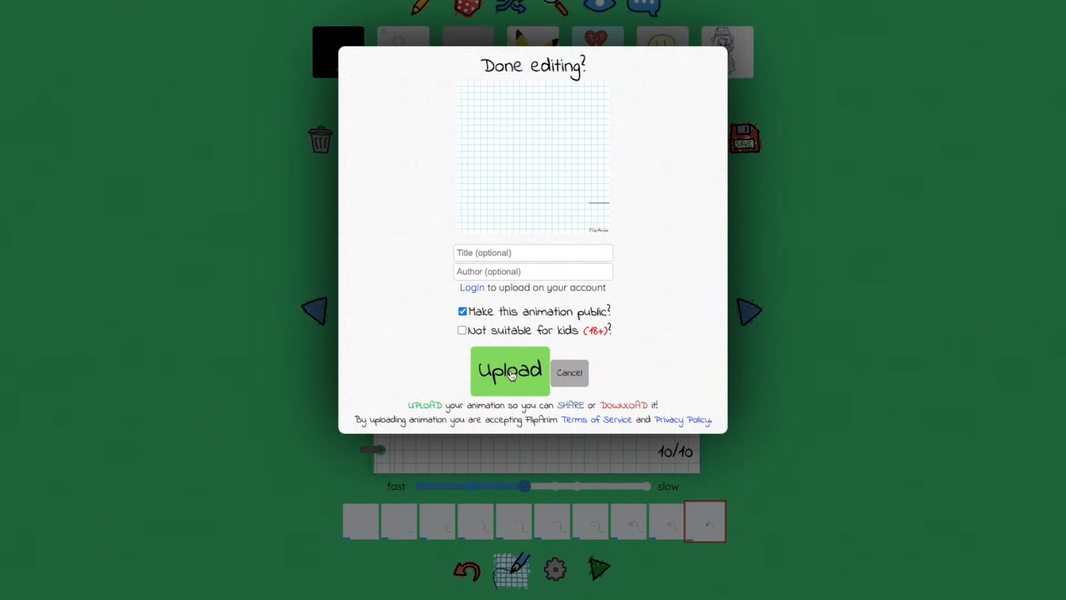
pyautogui.click(509, 371)
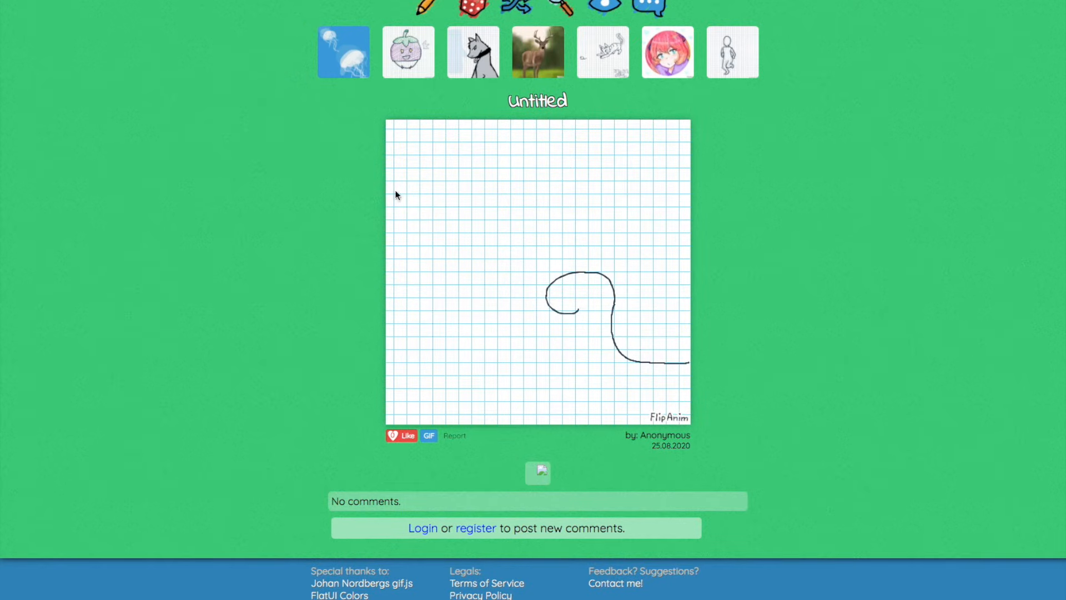
pyautogui.moveTo(487, 353)
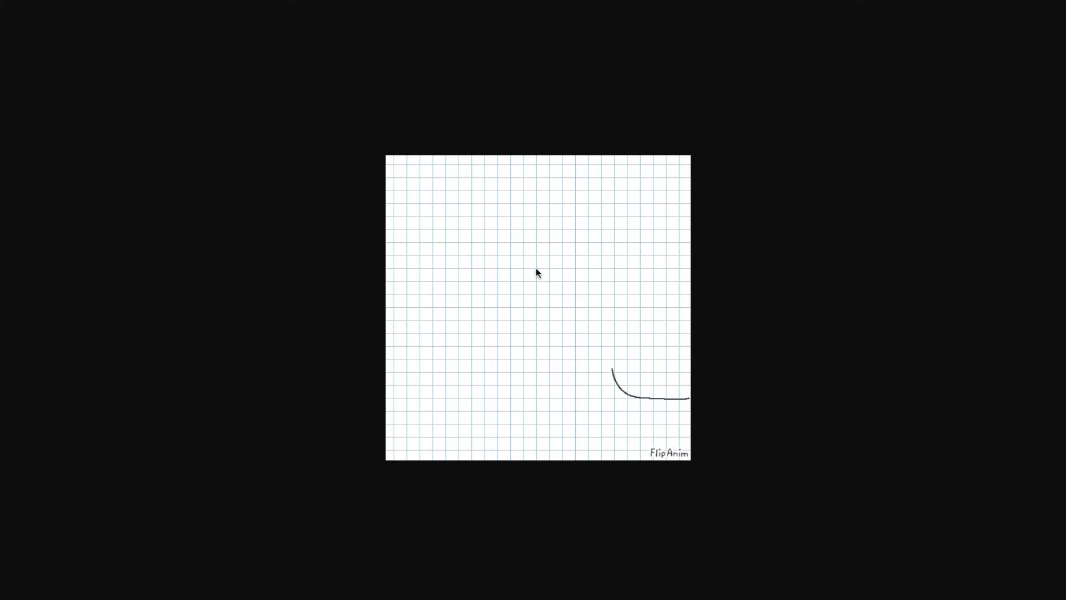
# Step: Choose Save Image As on the animation GIF to save it into Downloads
pyautogui.rightClick(541, 279)
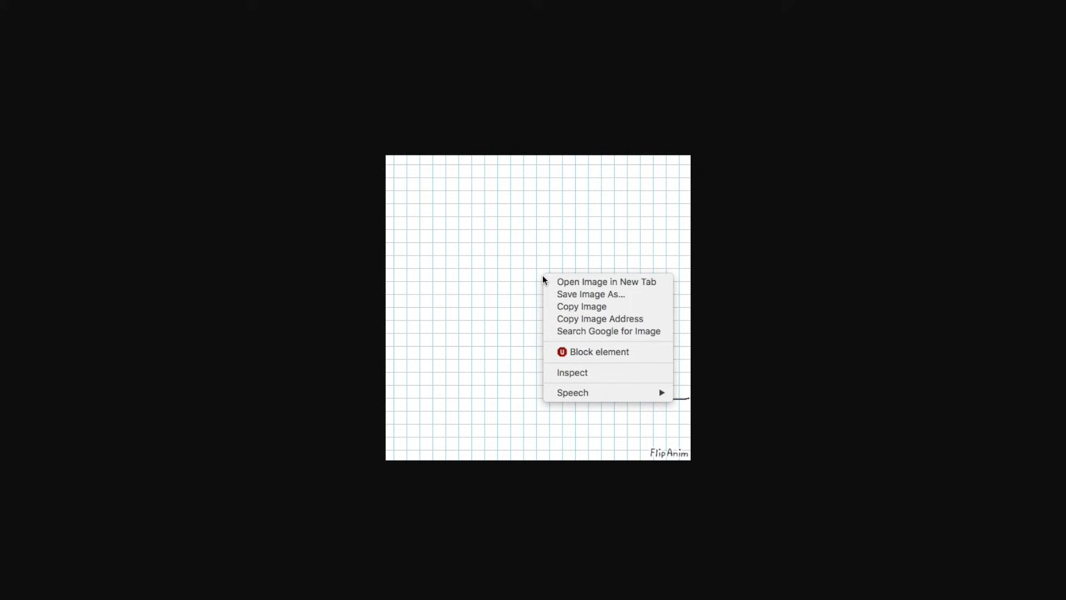
pyautogui.moveTo(531, 266)
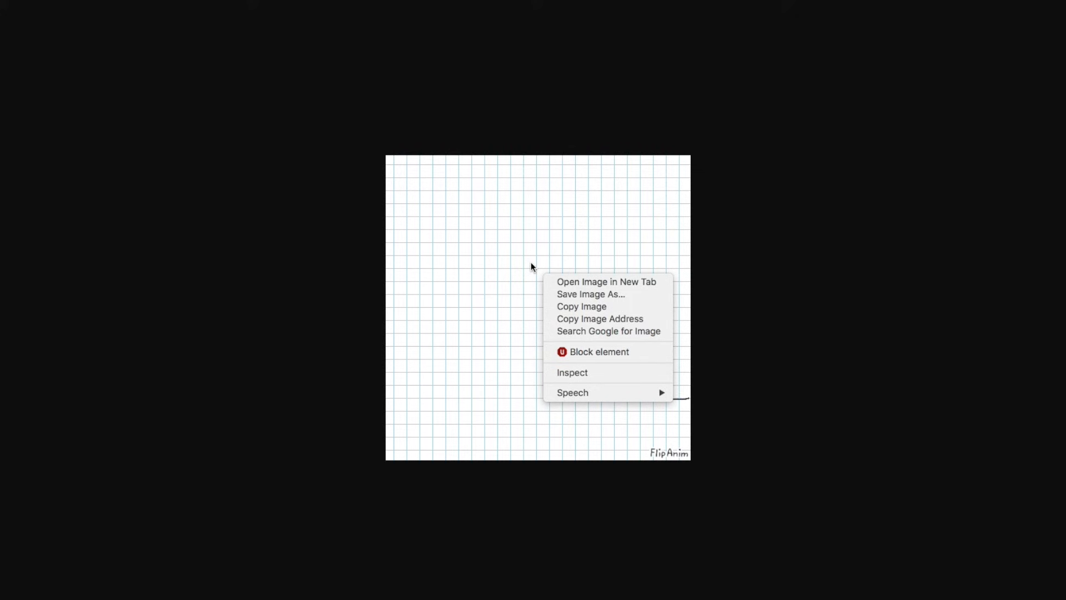
pyautogui.moveTo(581, 298)
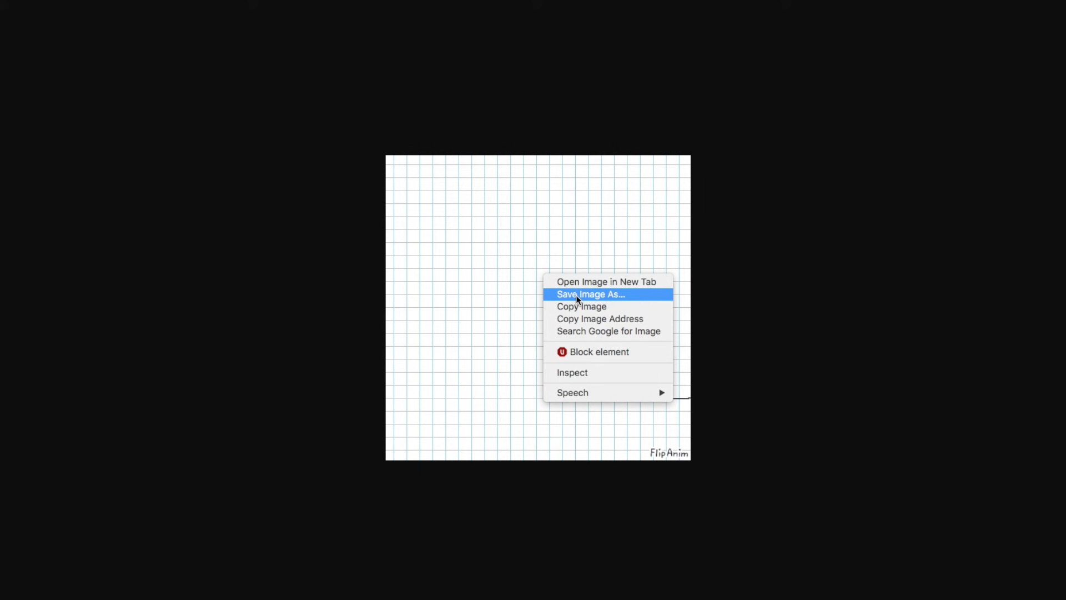
pyautogui.click(590, 293)
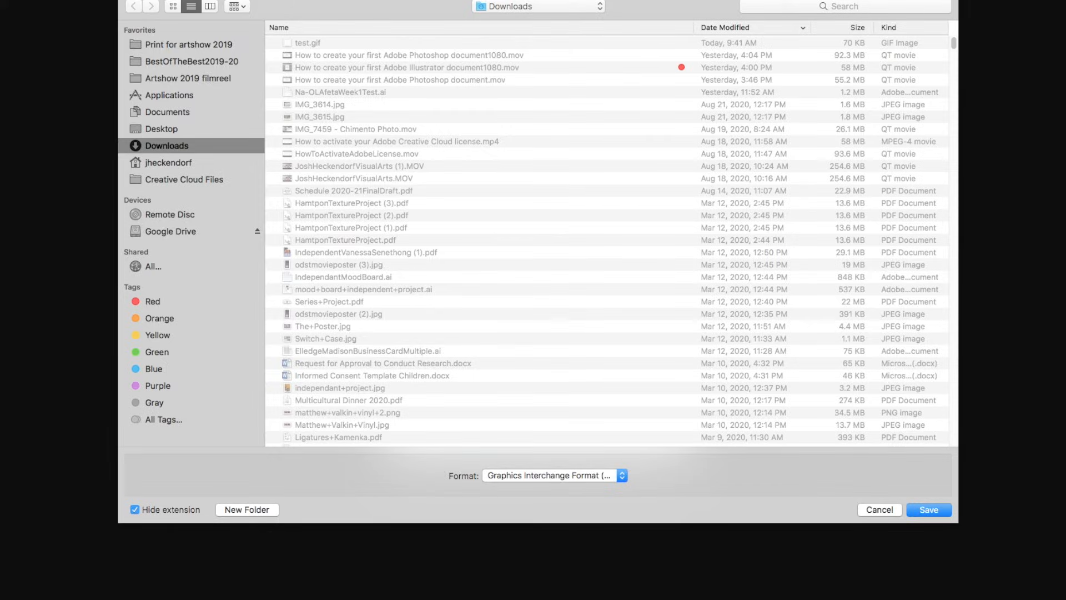
pyautogui.moveTo(757, 351)
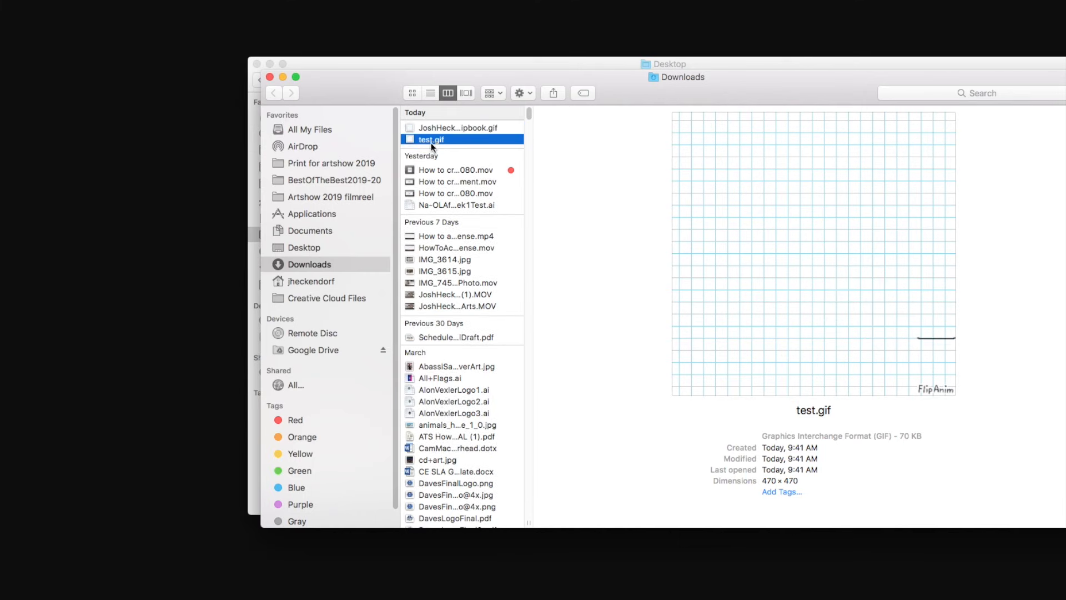
pyautogui.click(459, 128)
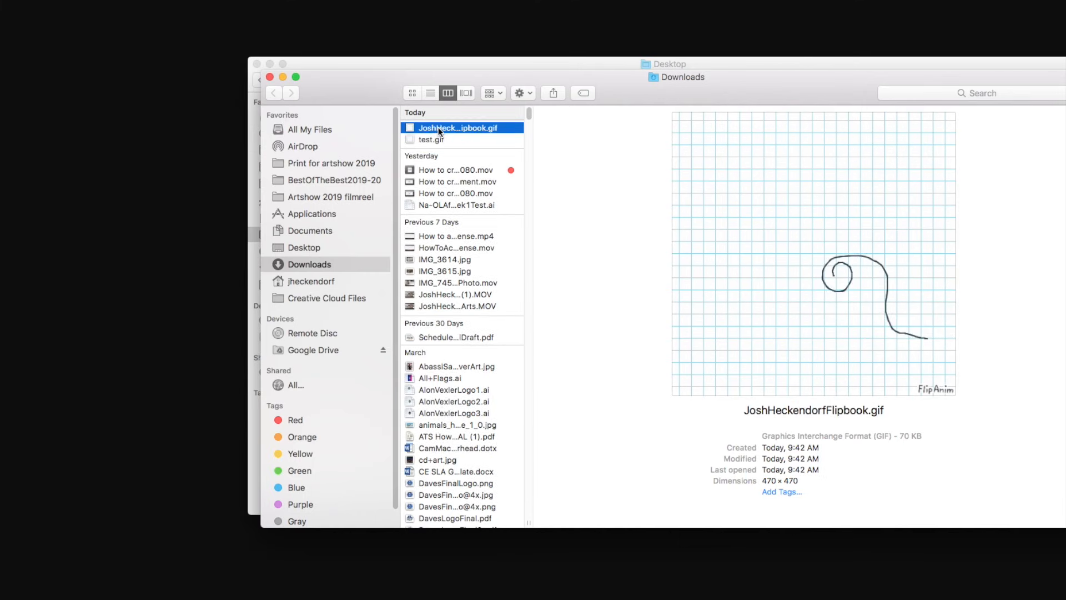